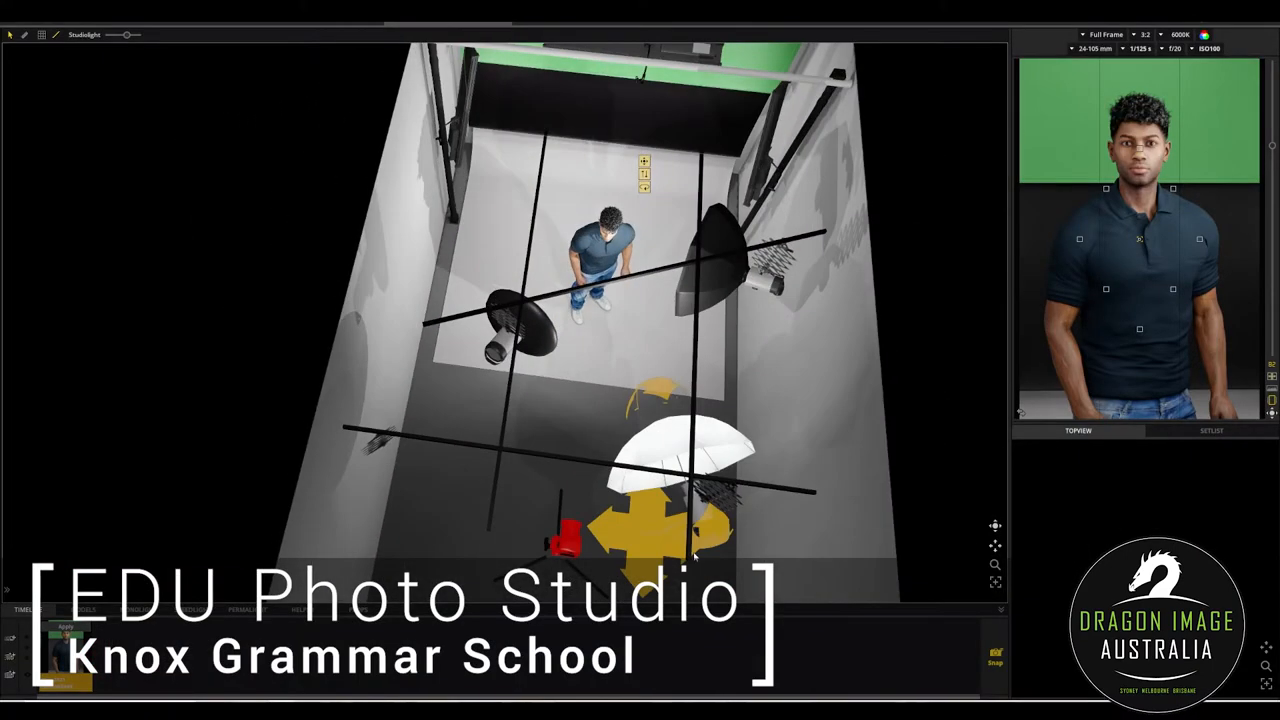
Step: Orbit from the overhead view down to a front, eye-level view of the model and lights
left_click_drag(690, 550, 696, 500)
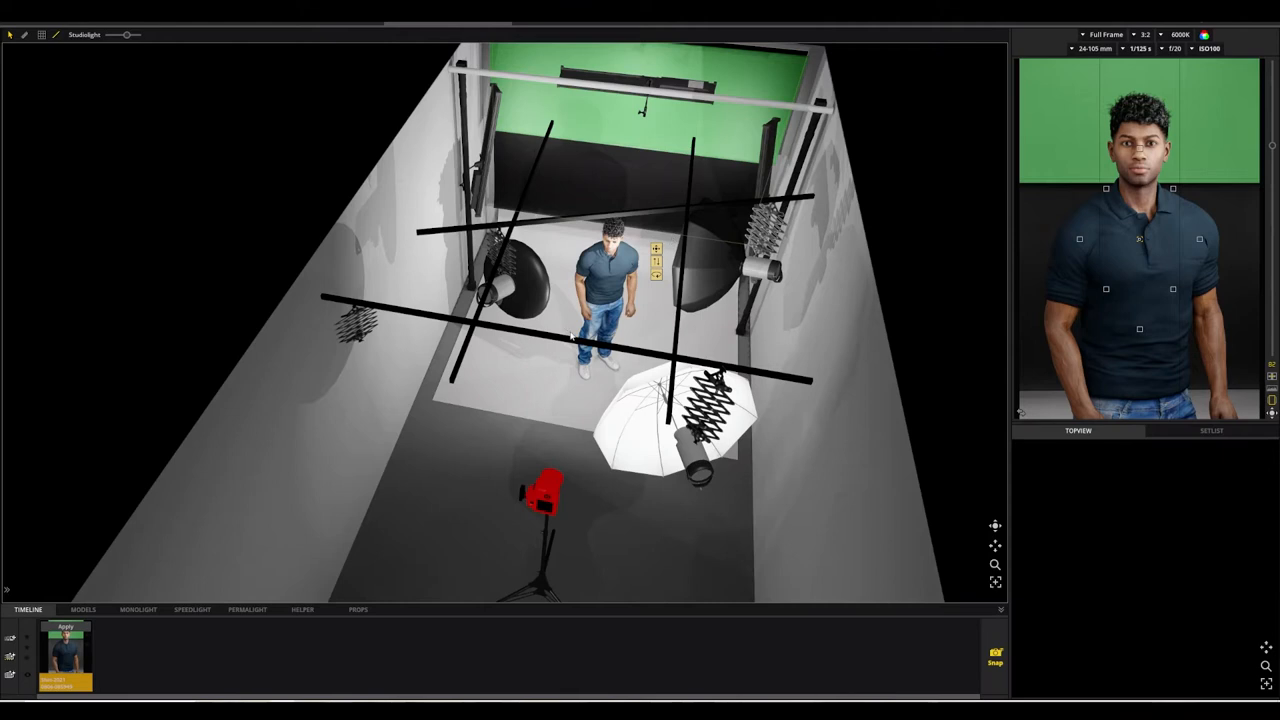
left_click(500, 284)
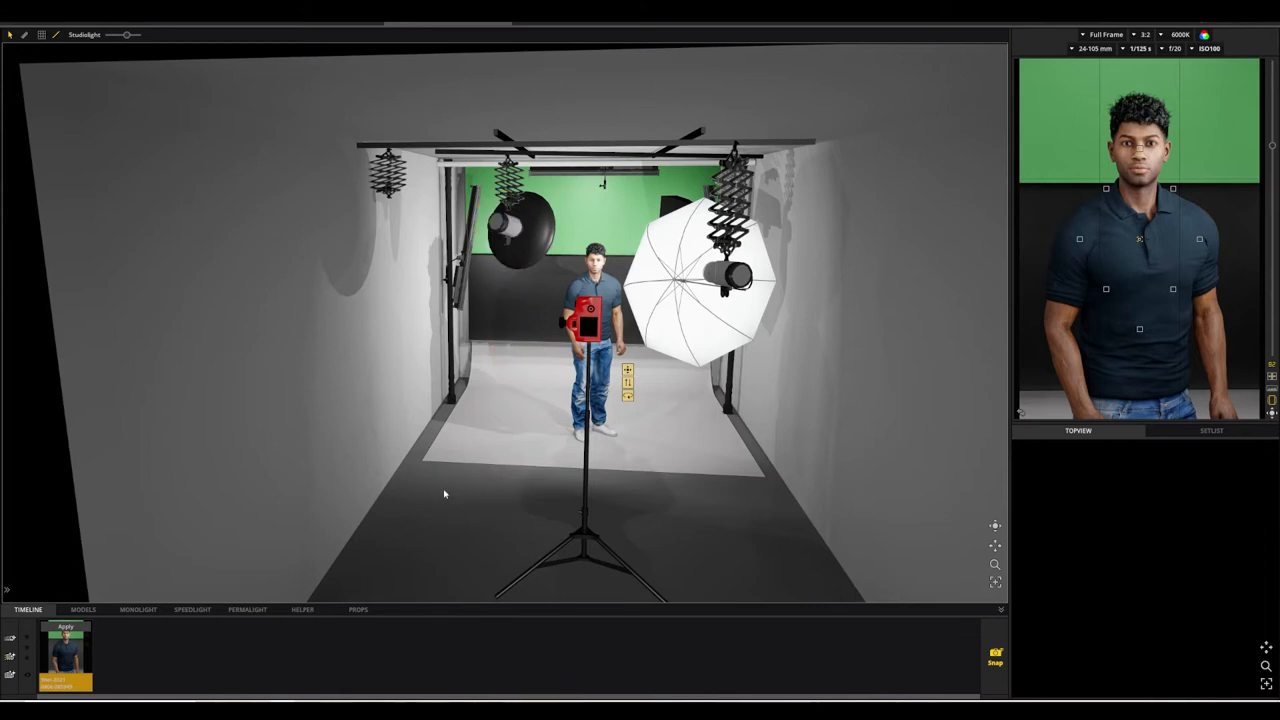
Step: Orbit upward to an elevated view over the ceiling-track lights, umbrella and green backdrop
left_click(516, 218)
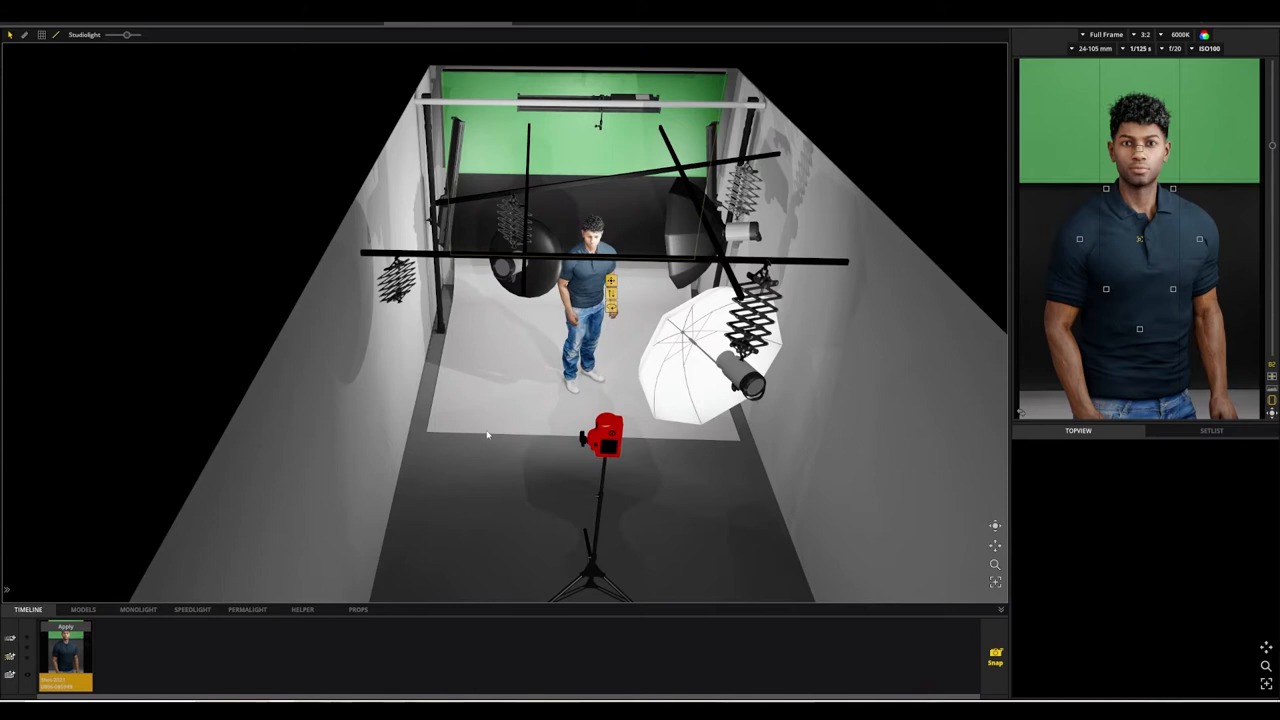
mouse_move(436, 374)
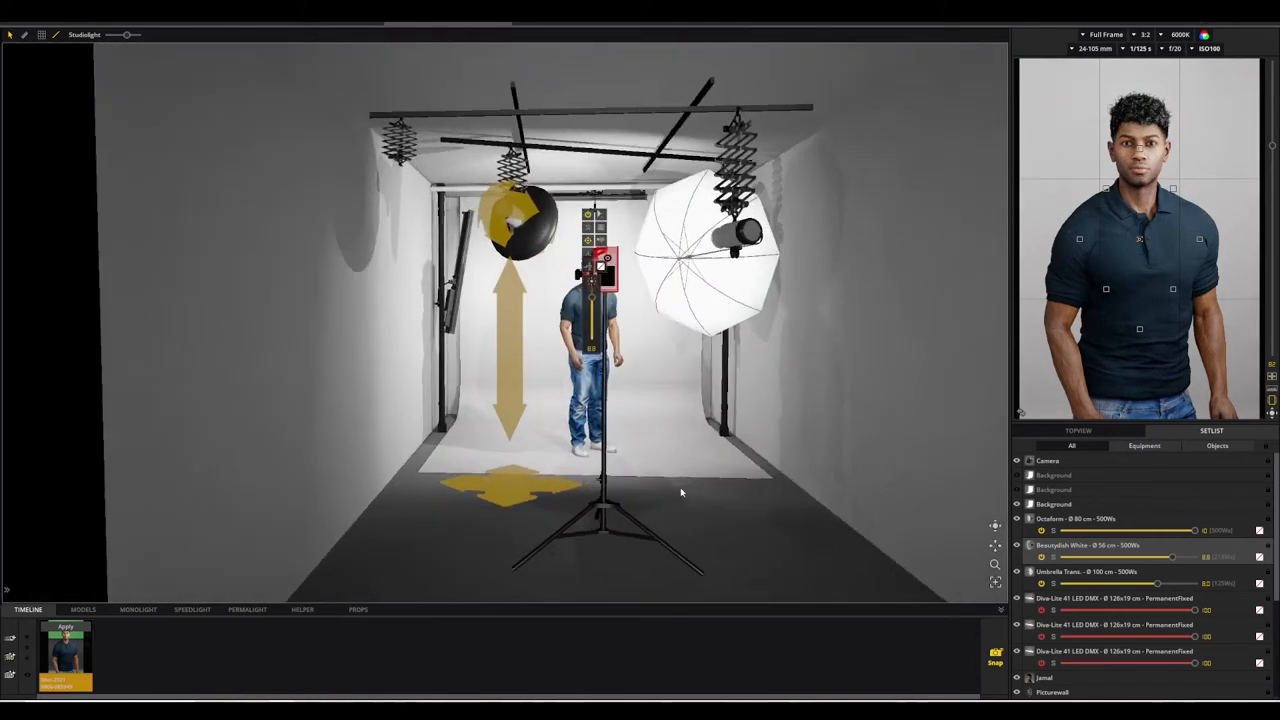
Step: Orbit the viewport to look down on the set from a high angle
left_click_drag(680, 490, 680, 516)
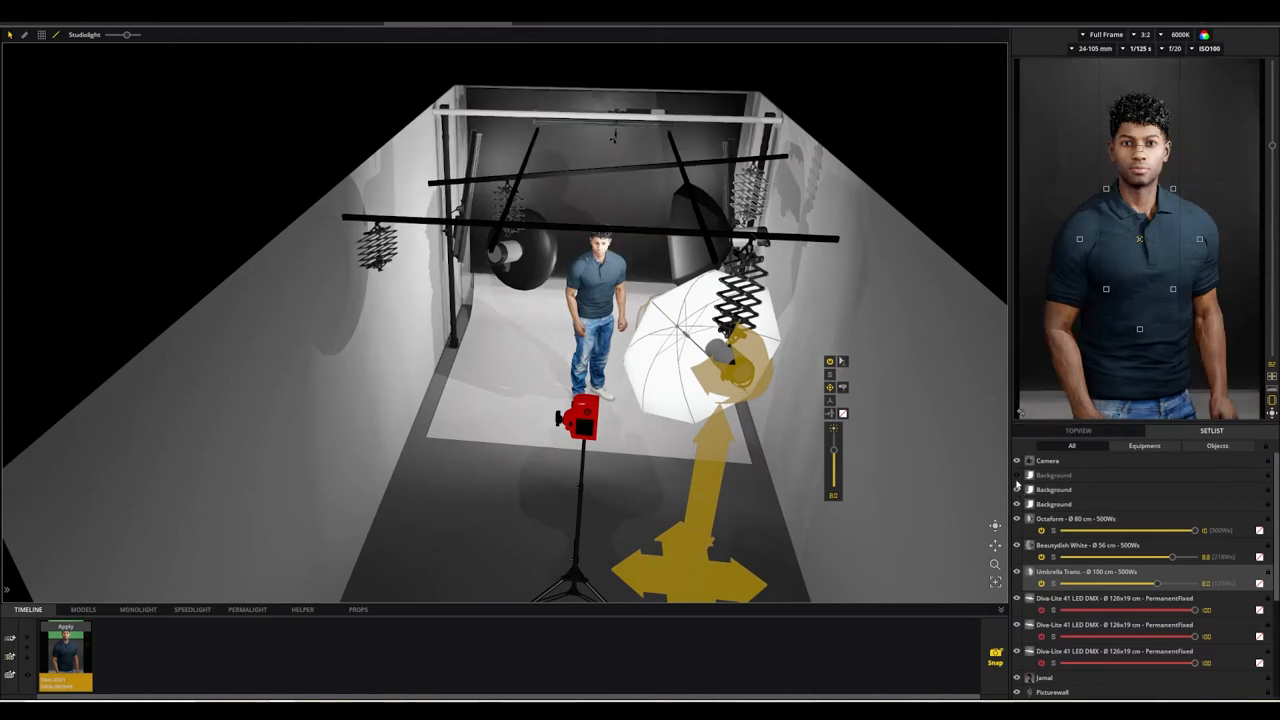
Step: Orbit around the set and settle on a high front view near the umbrella
left_click(1016, 476)
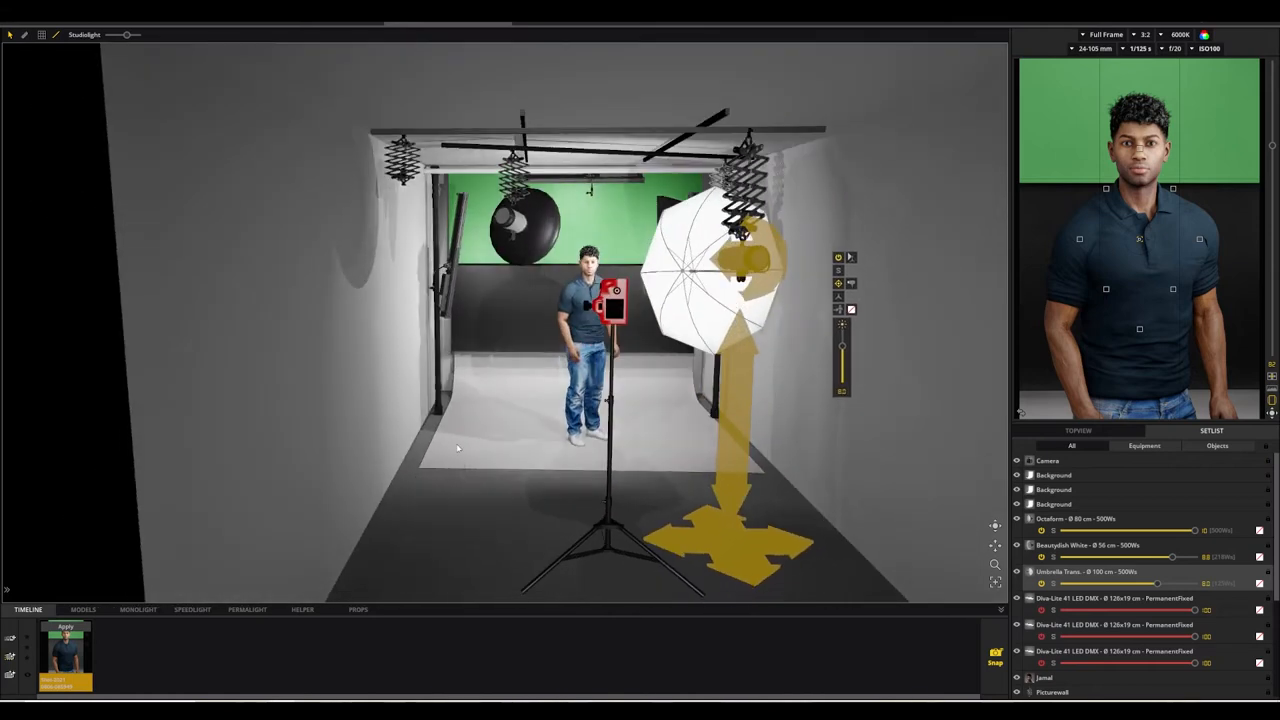
mouse_move(676, 492)
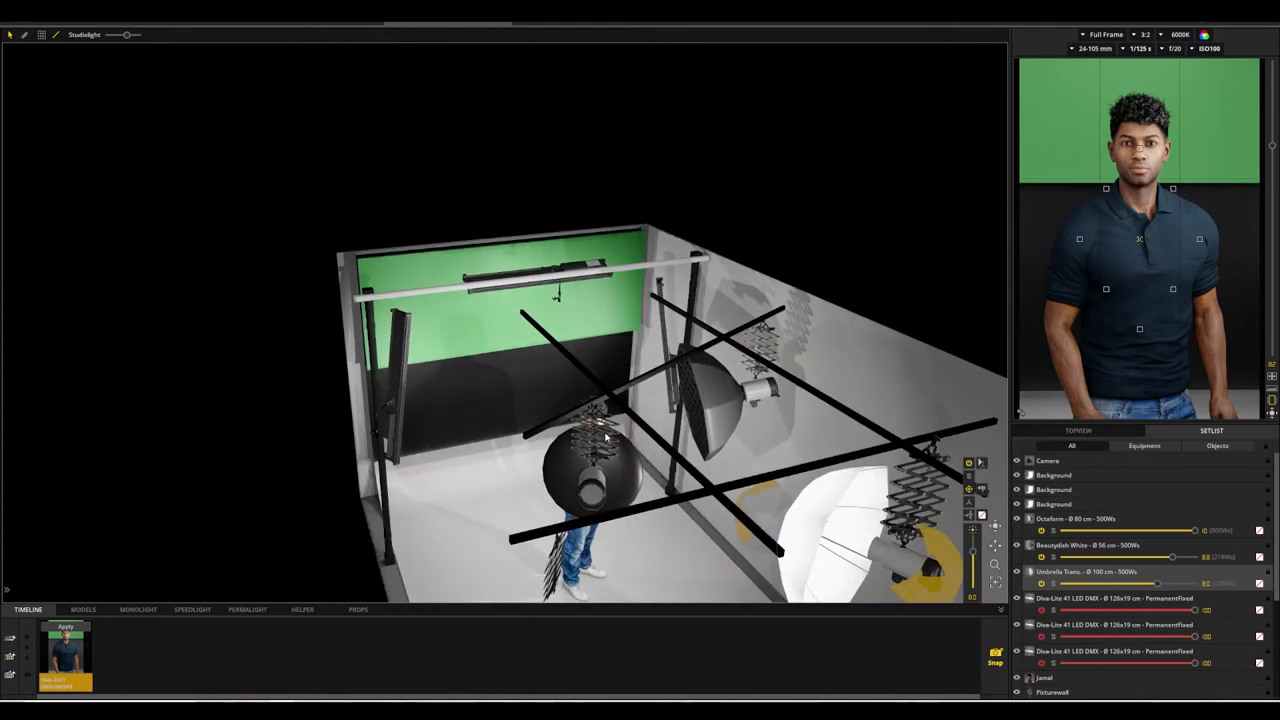
left_click_drag(600, 400, 550, 450)
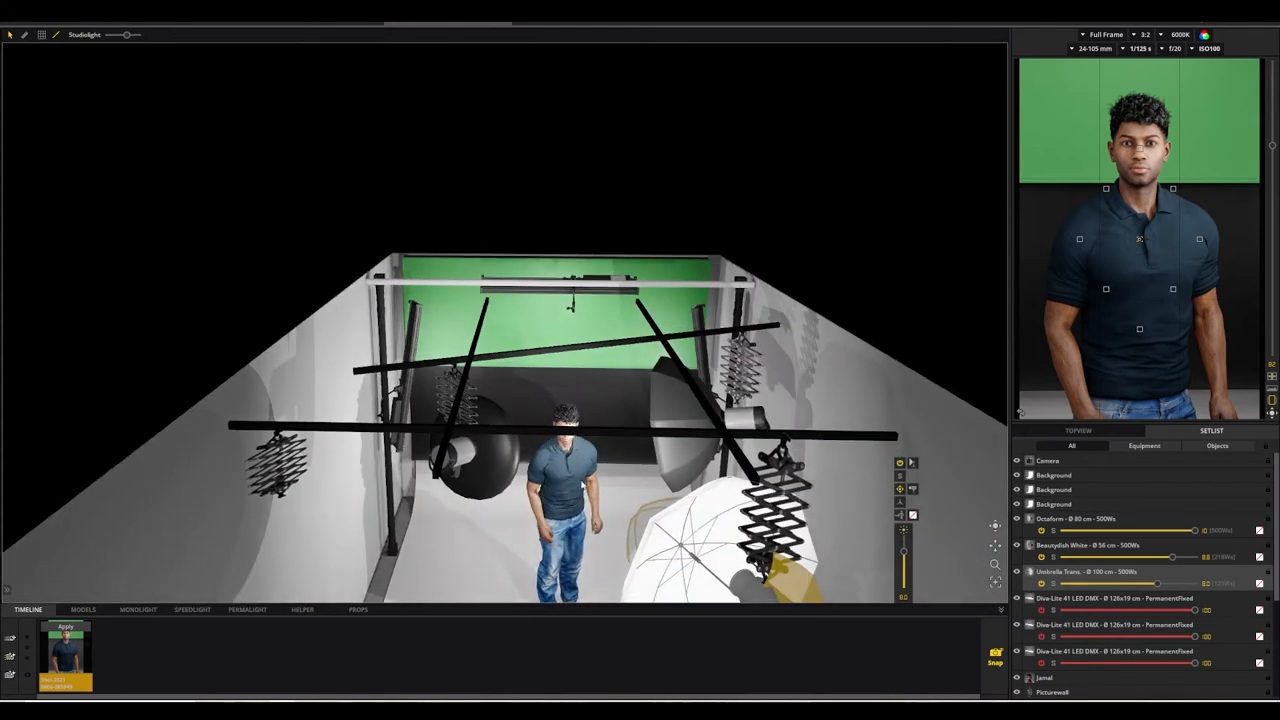